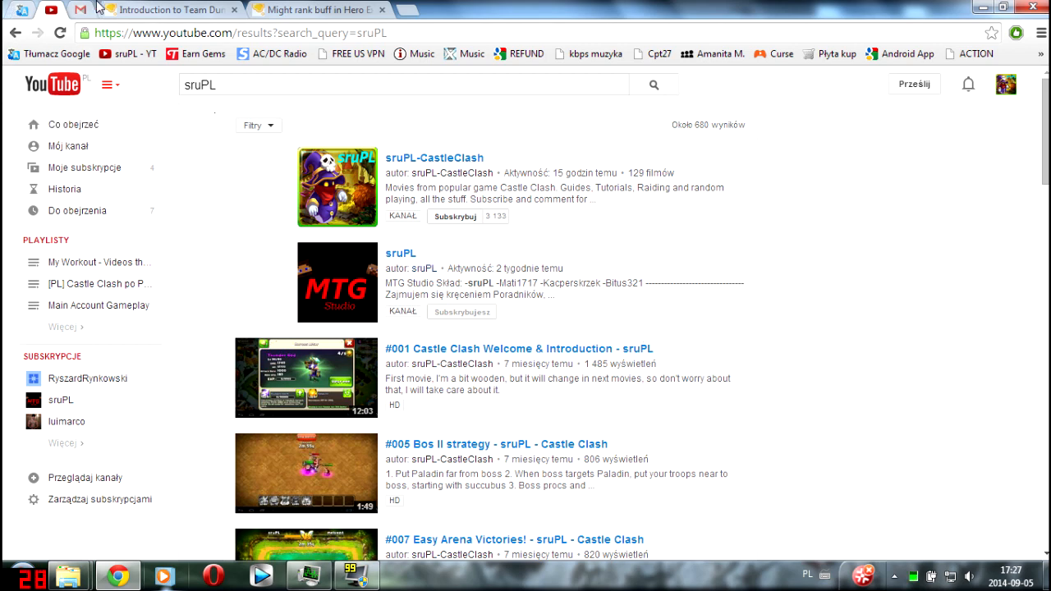
Step: Switch from the YouTube sruPL results to the 'Introduction to Team Dungeon' forum tab
left_click(168, 13)
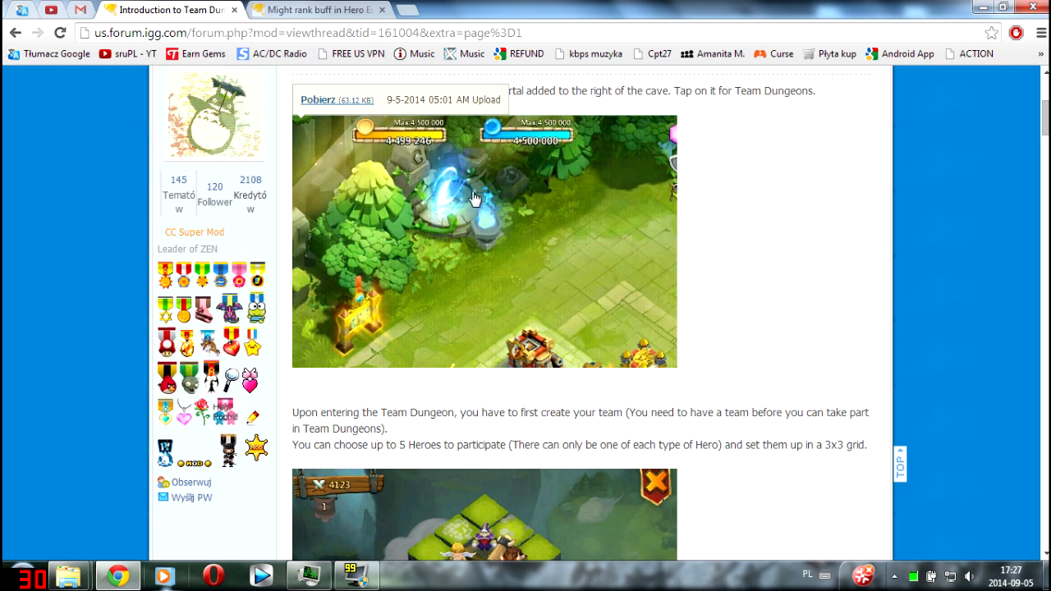
Step: Scroll through team setup, Join Team, room creation and hero placement down to the battle rules
scroll("down", 3)
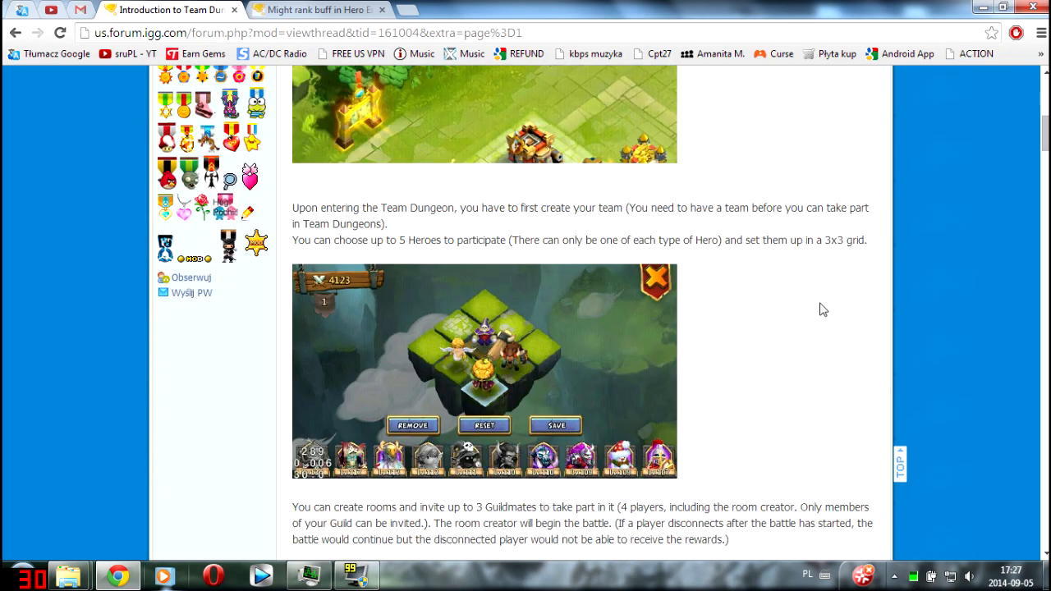
mouse_move(828, 309)
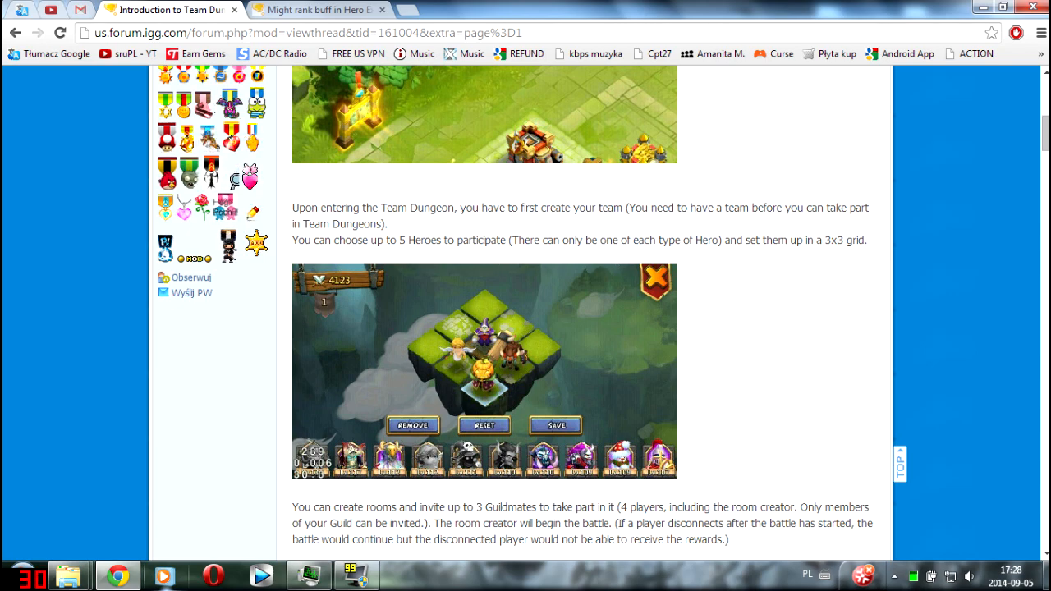
scroll("down", 3)
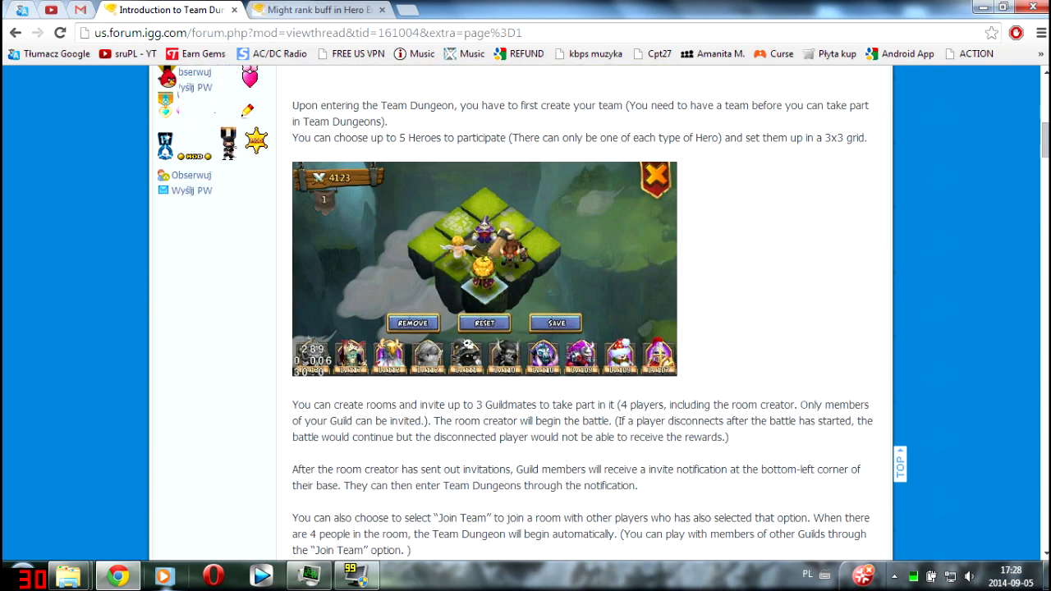
scroll("down", 3)
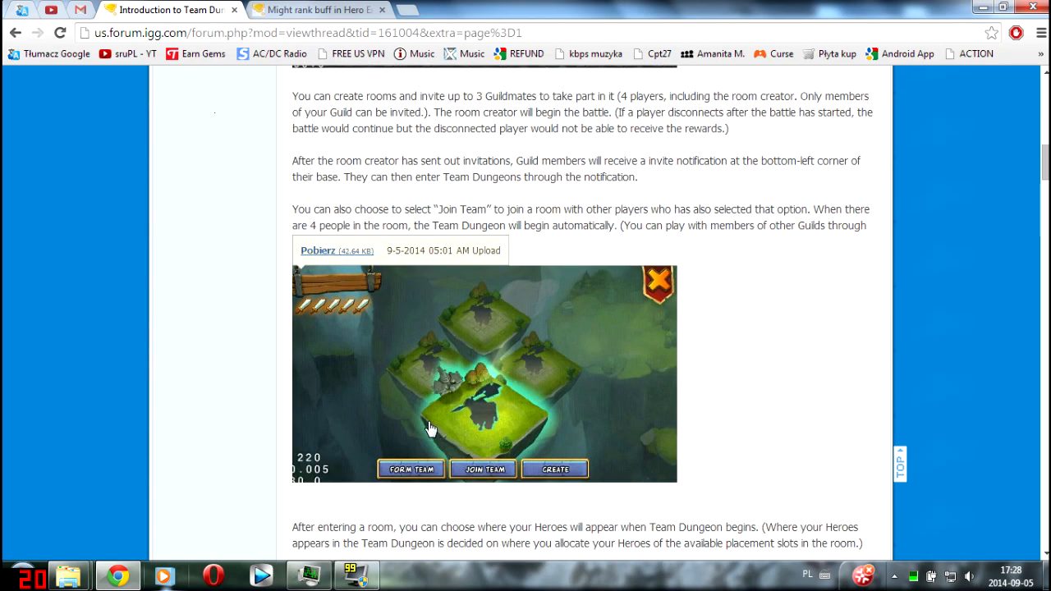
mouse_move(699, 477)
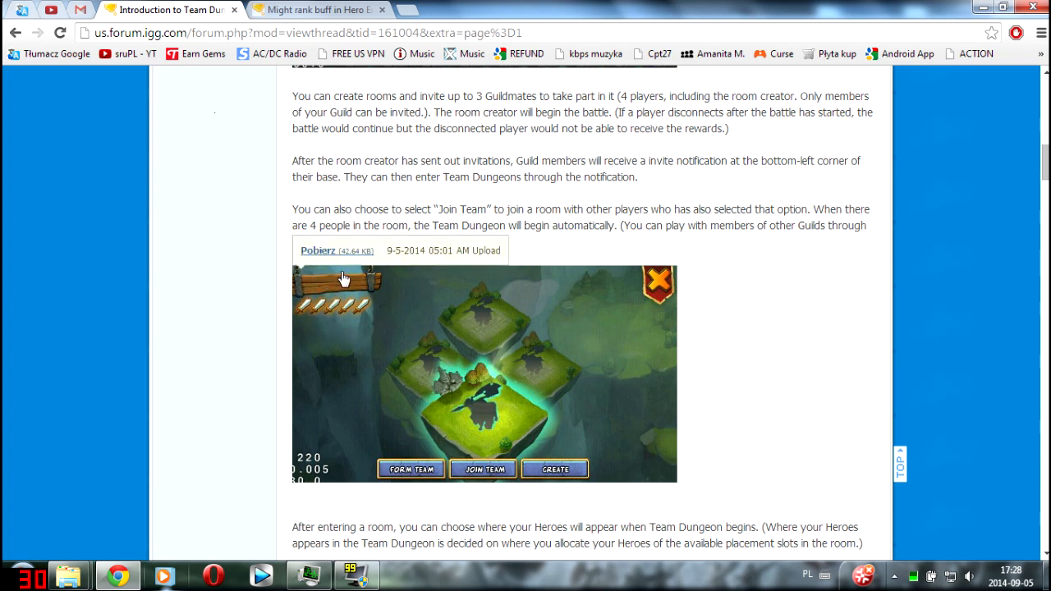
mouse_move(308, 322)
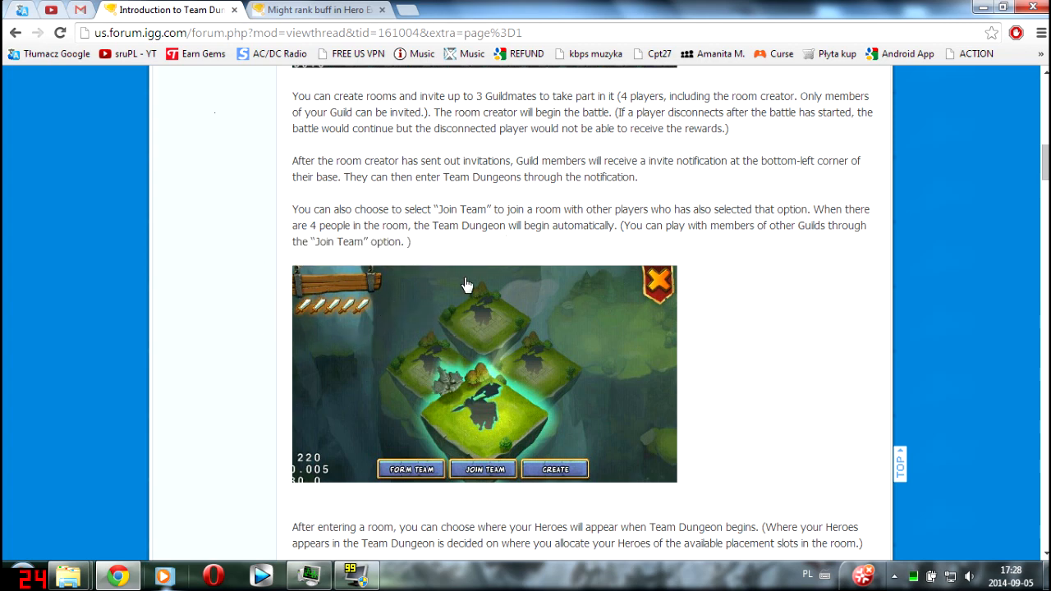
mouse_move(767, 404)
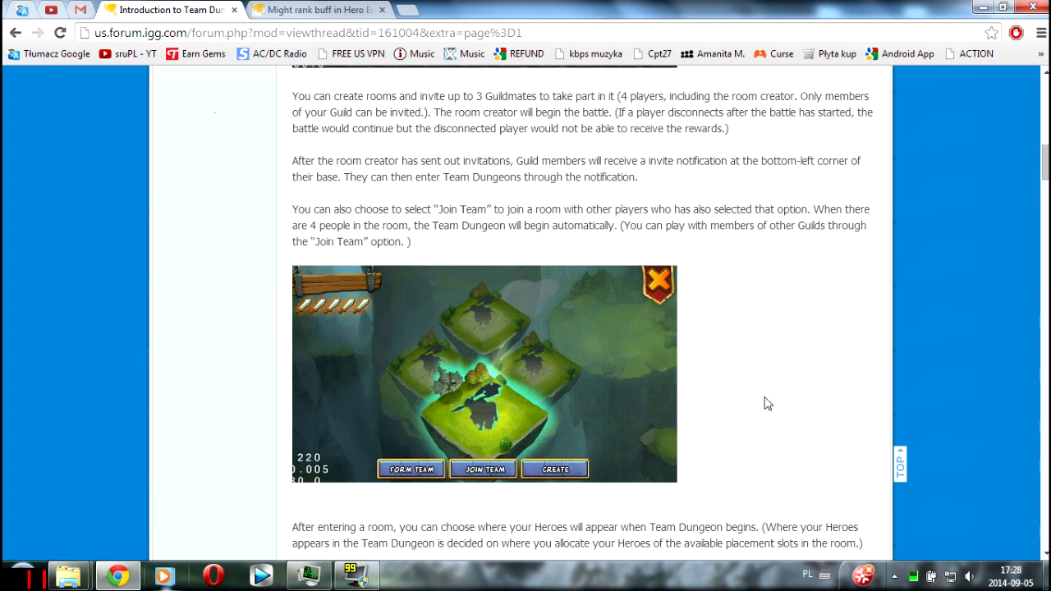
scroll("down", 3)
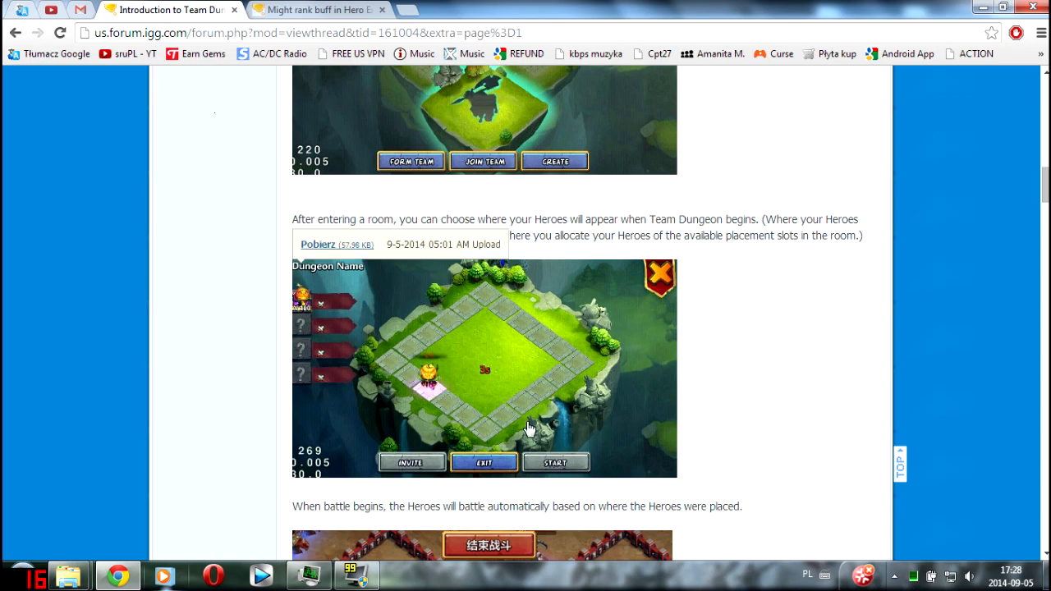
scroll("down", 3)
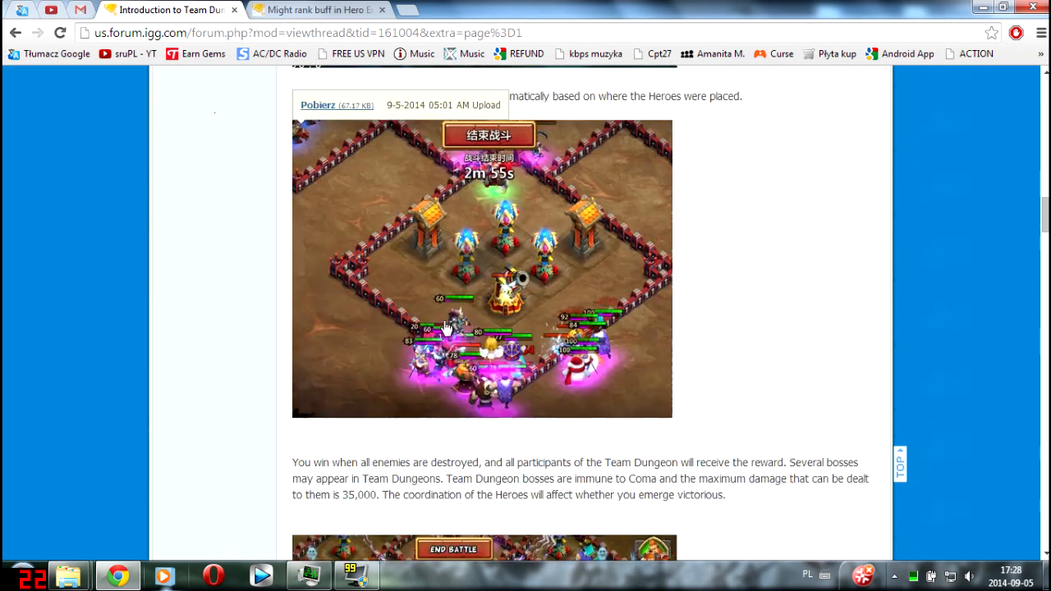
mouse_move(299, 414)
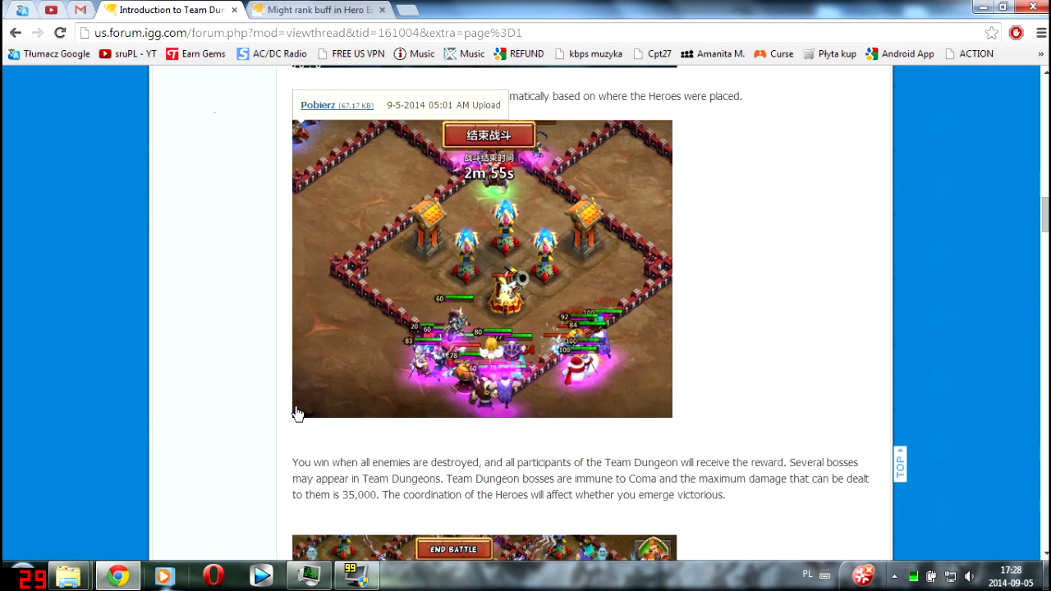
mouse_move(775, 358)
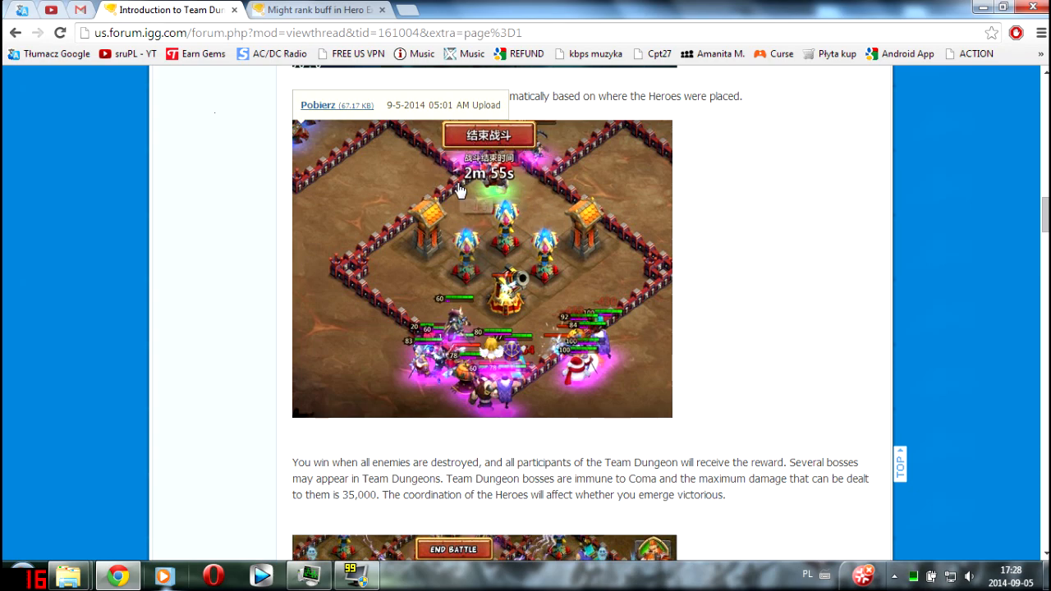
Step: Scroll past victory conditions and boss limits until the Team Dungeon Rewards section appears
scroll("down", 3)
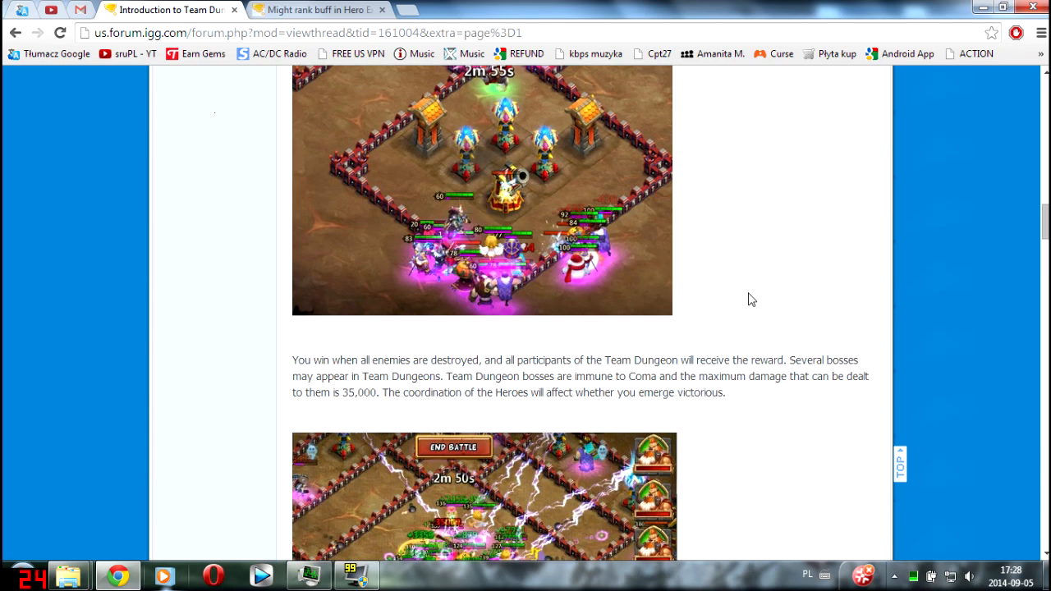
scroll("down", 3)
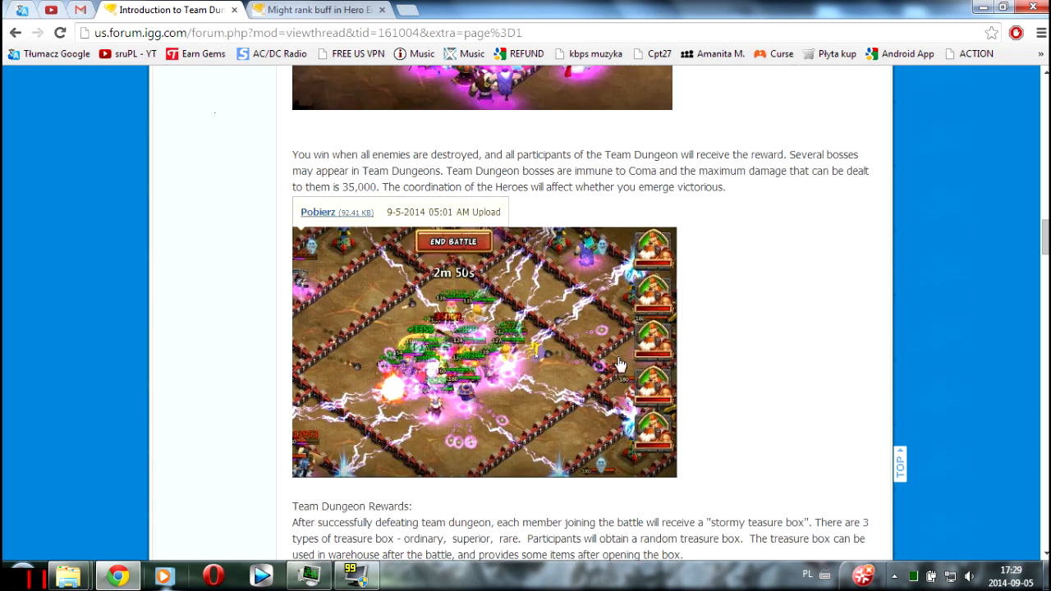
mouse_move(670, 371)
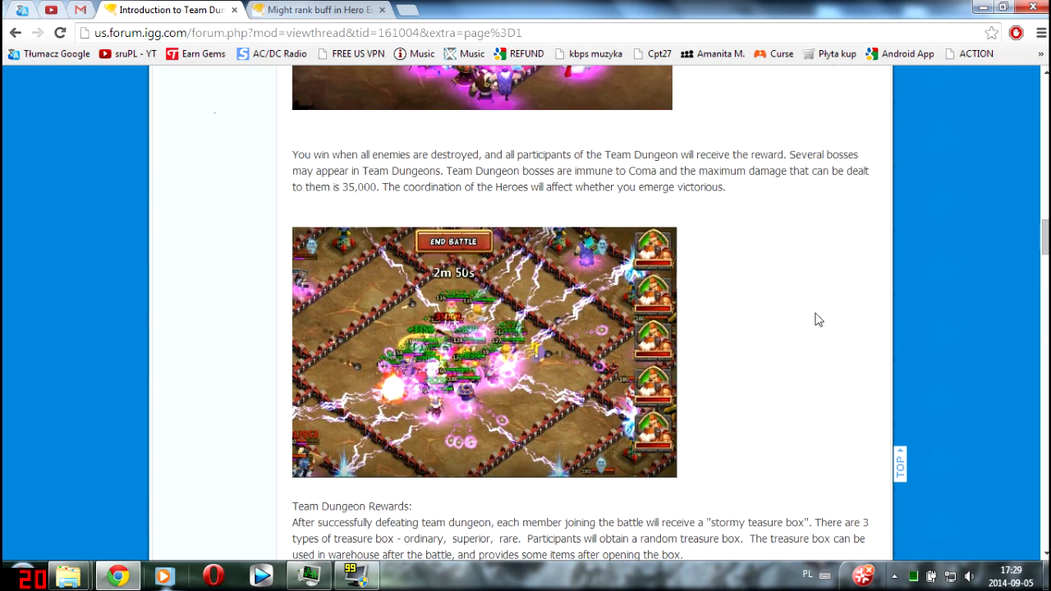
scroll("down", 3)
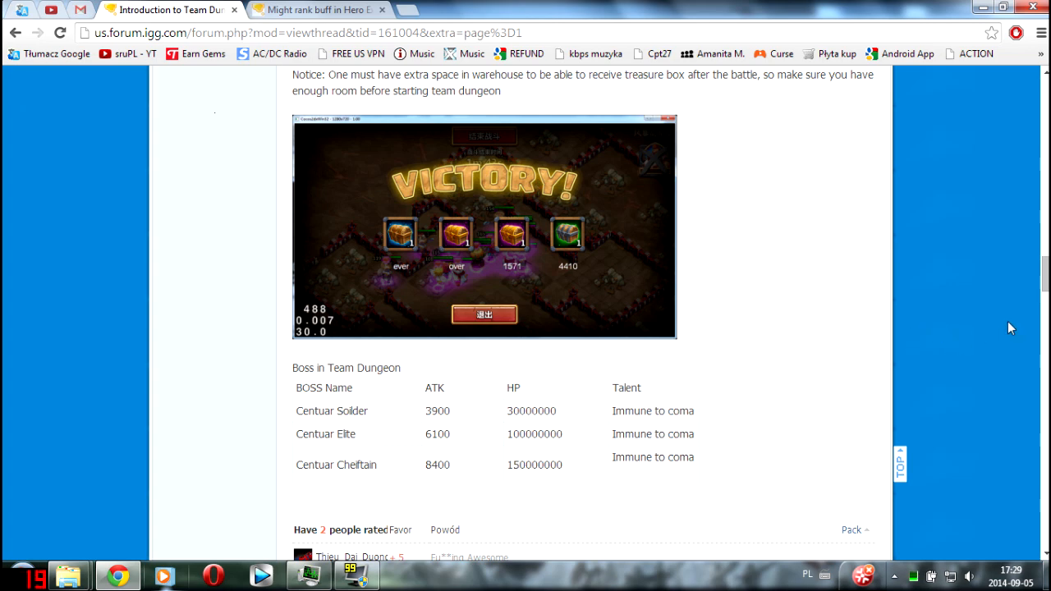
mouse_move(813, 292)
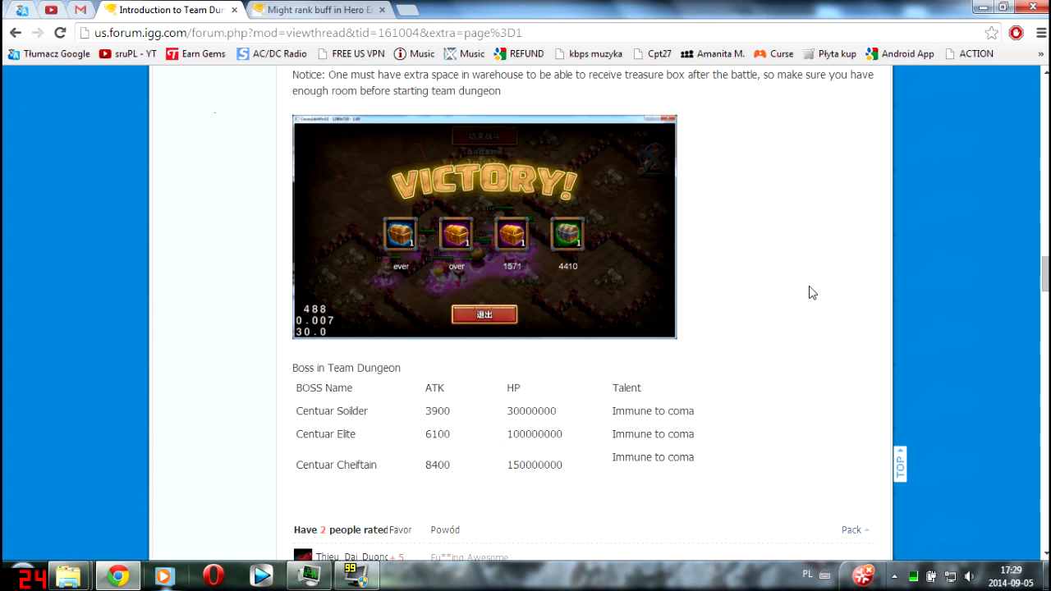
mouse_move(795, 292)
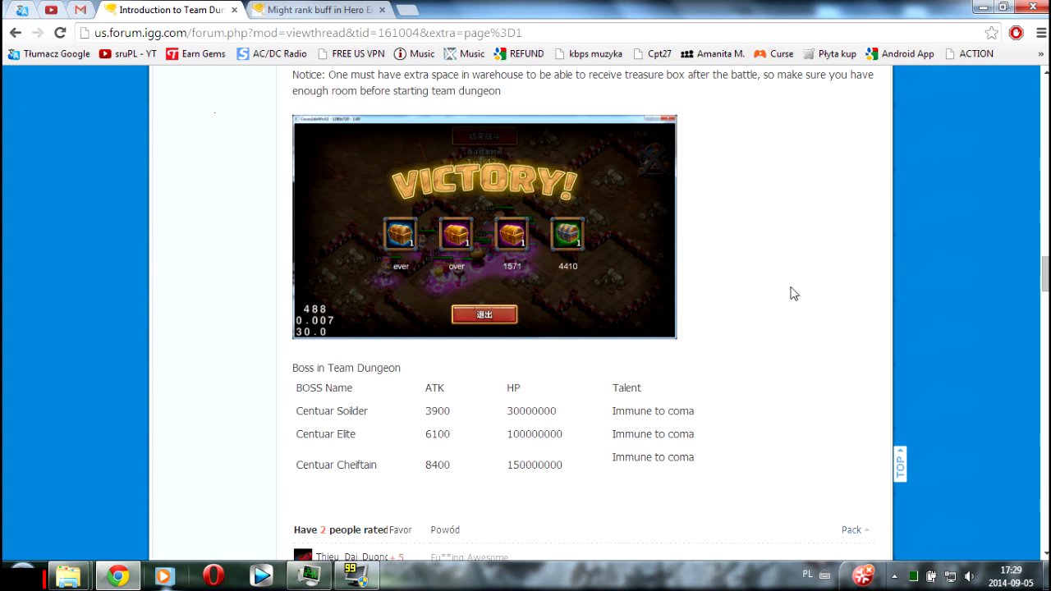
mouse_move(792, 293)
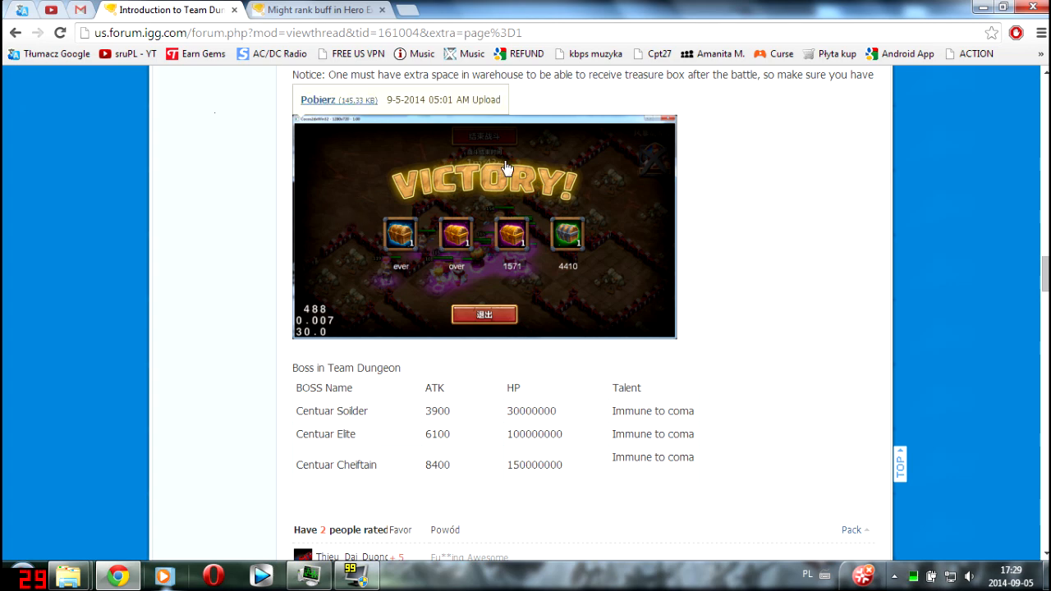
mouse_move(351, 233)
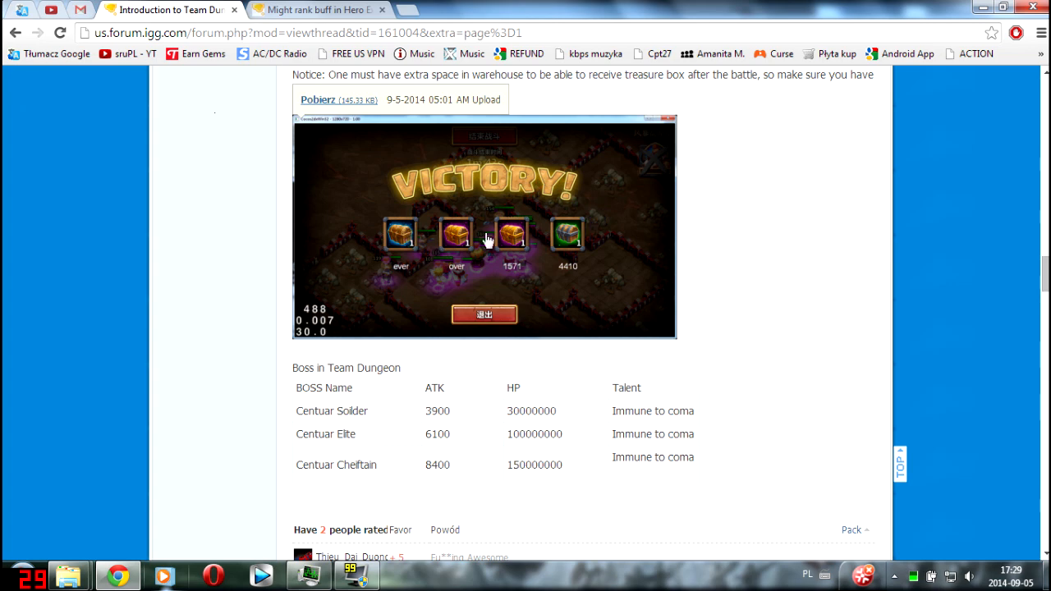
mouse_move(447, 289)
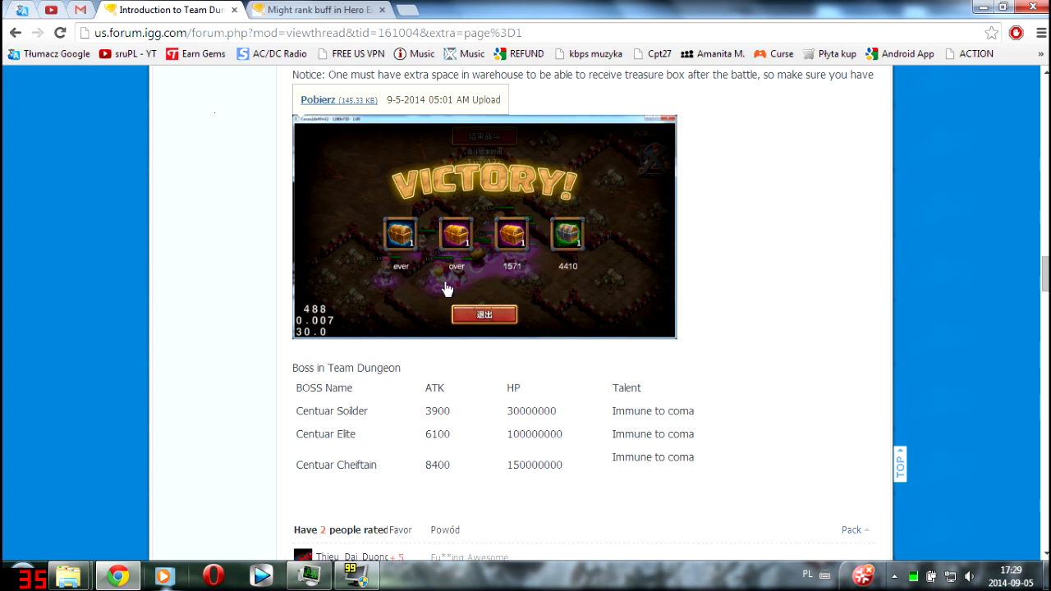
mouse_move(490, 289)
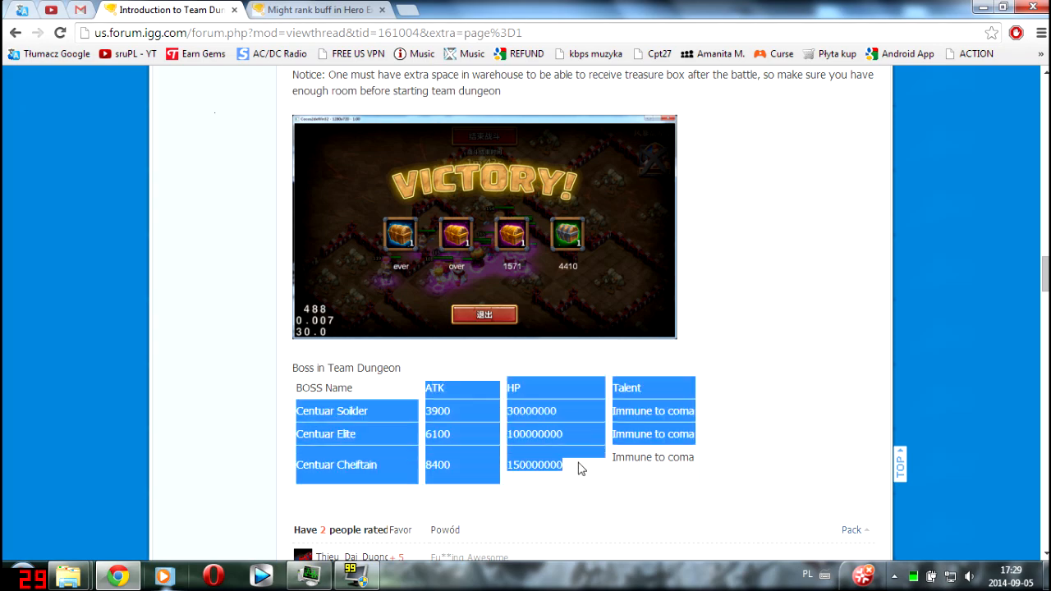
scroll("down", 3)
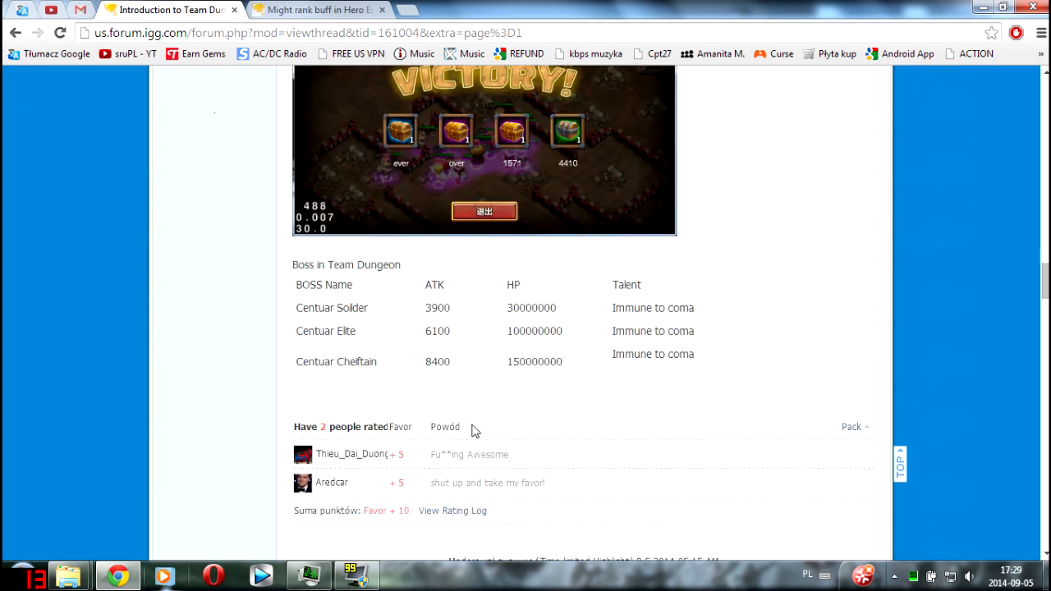
Step: Bring the Might rank buff thread's rank requirements table into view
scroll("up", 3)
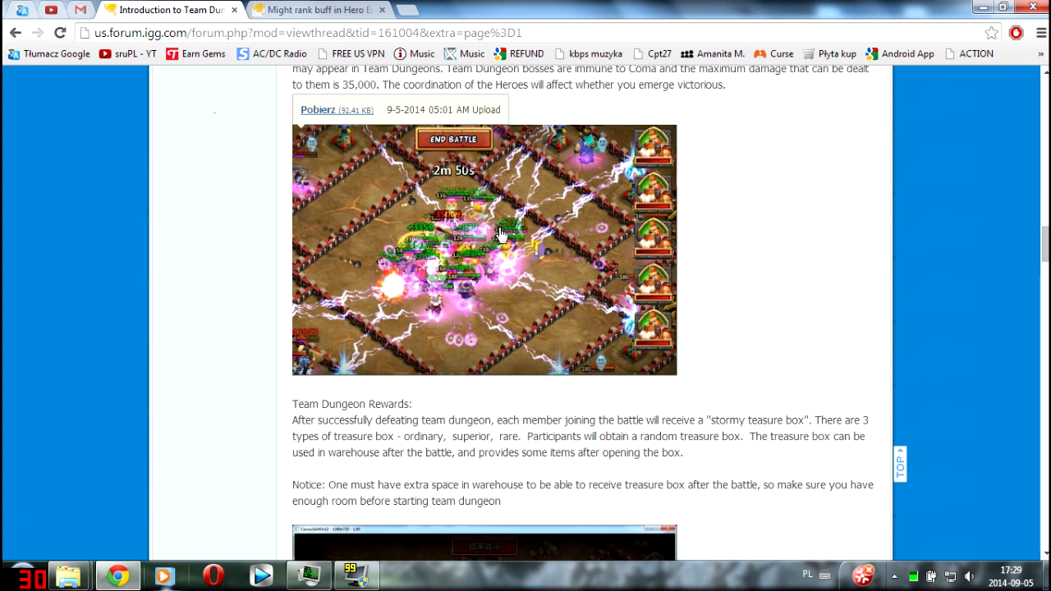
mouse_move(506, 294)
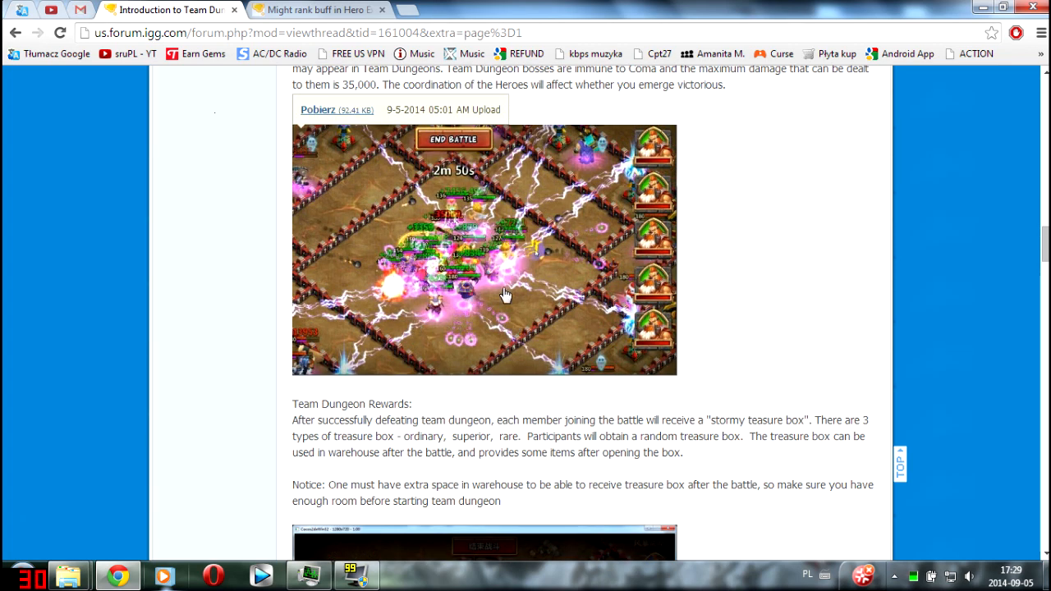
mouse_move(491, 267)
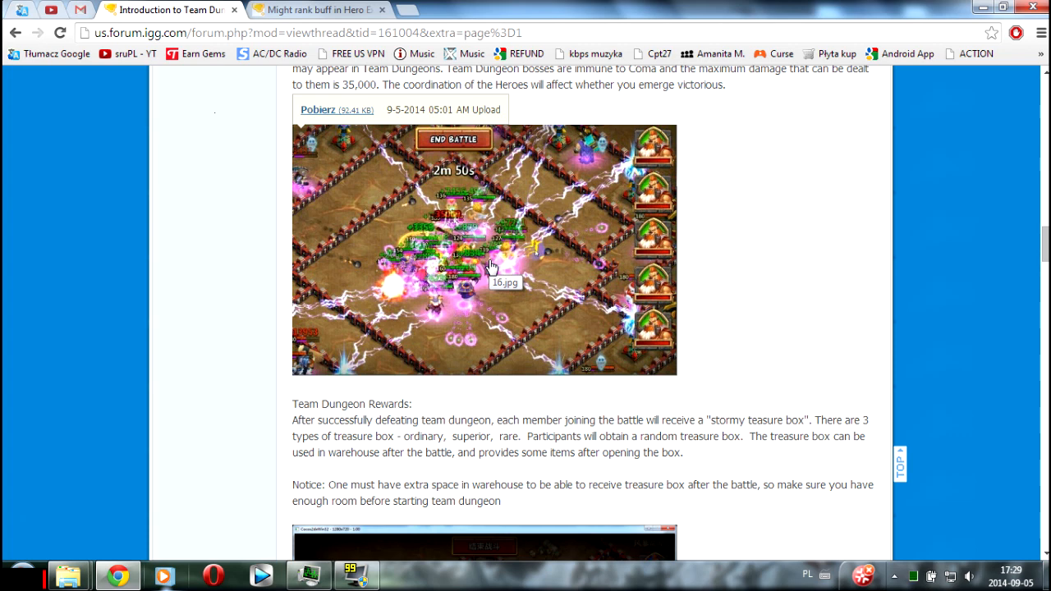
mouse_move(453, 279)
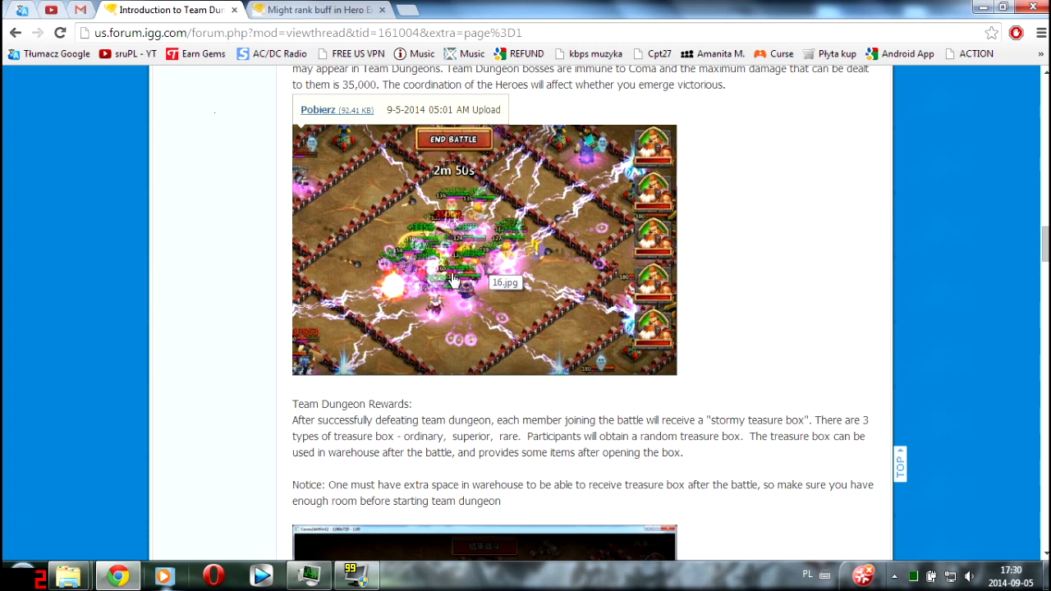
mouse_move(746, 387)
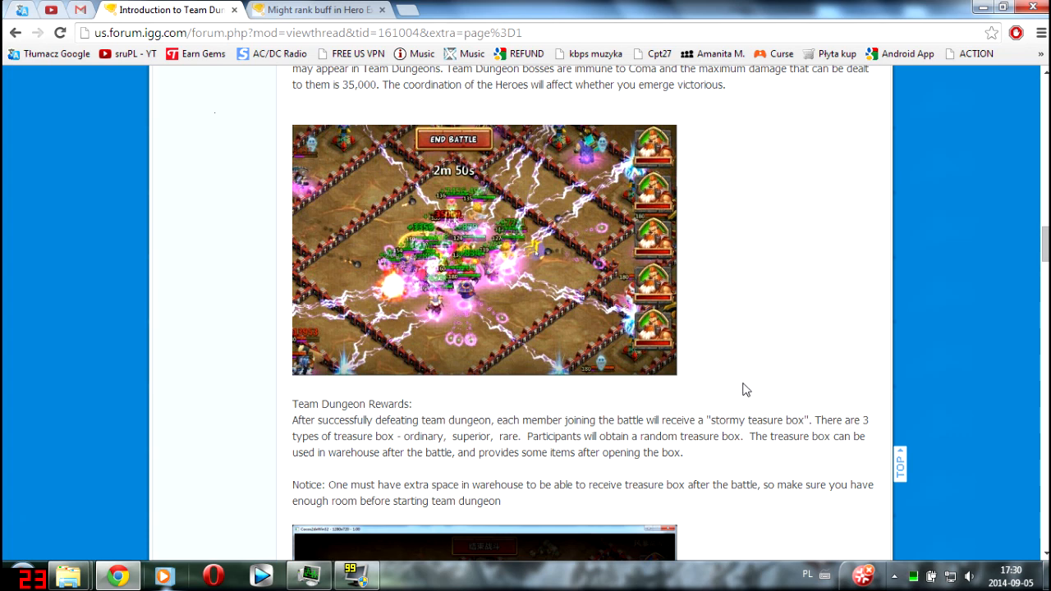
mouse_move(743, 363)
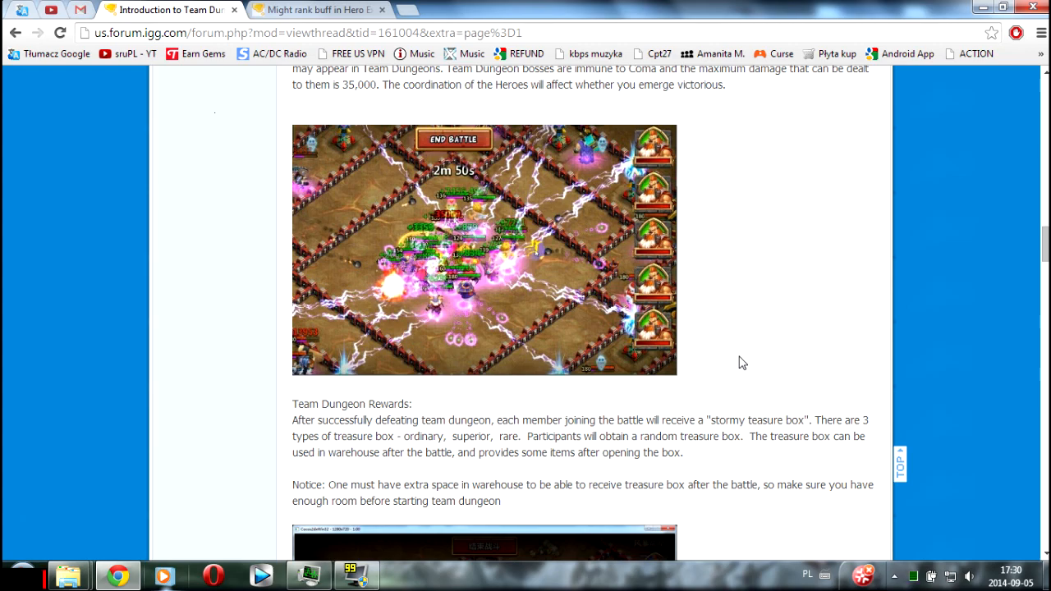
scroll("down", 3)
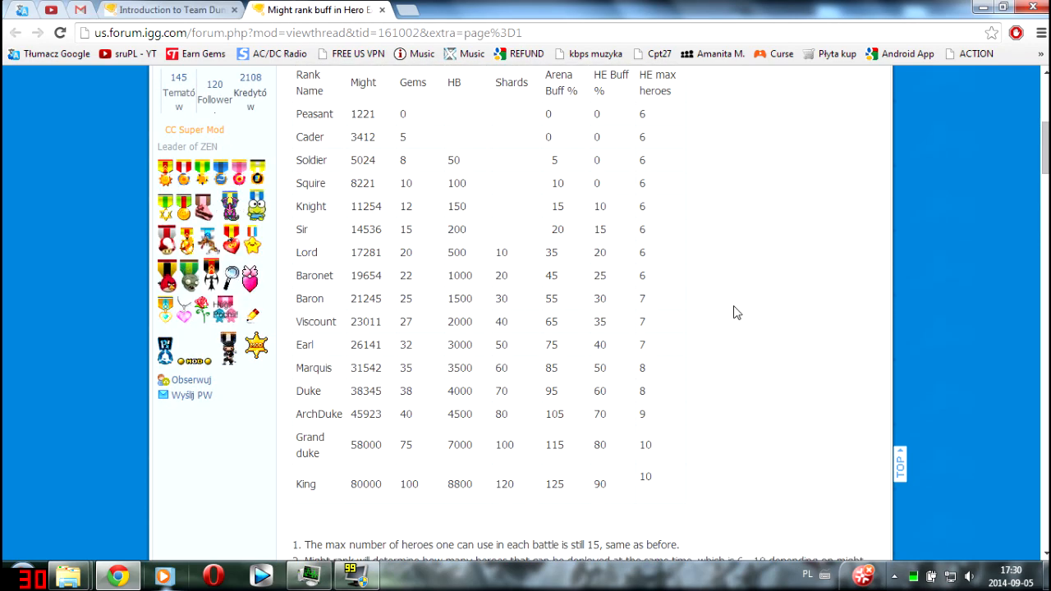
scroll("up", 3)
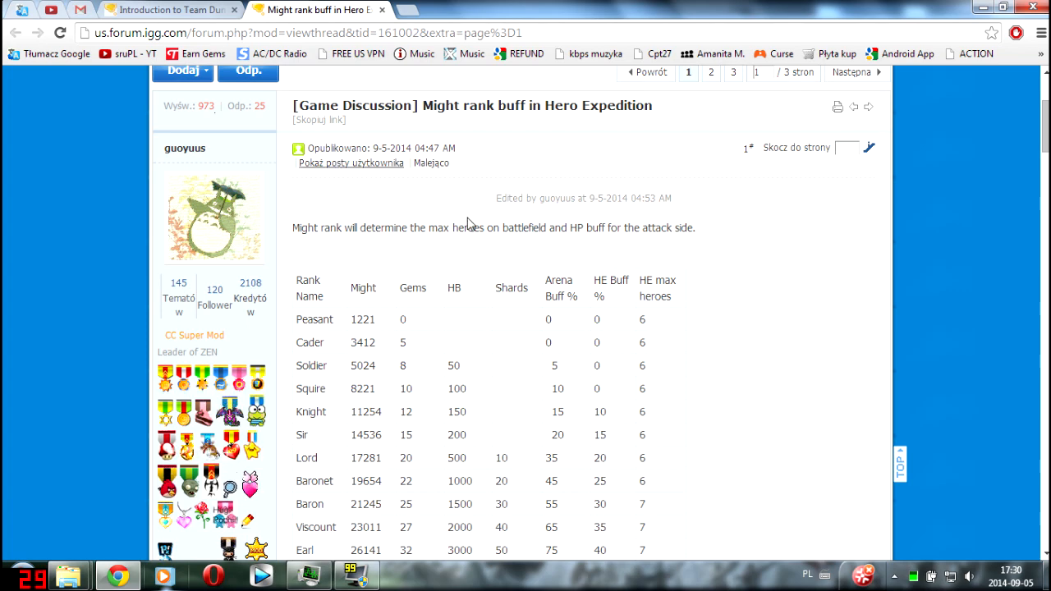
scroll("down", 3)
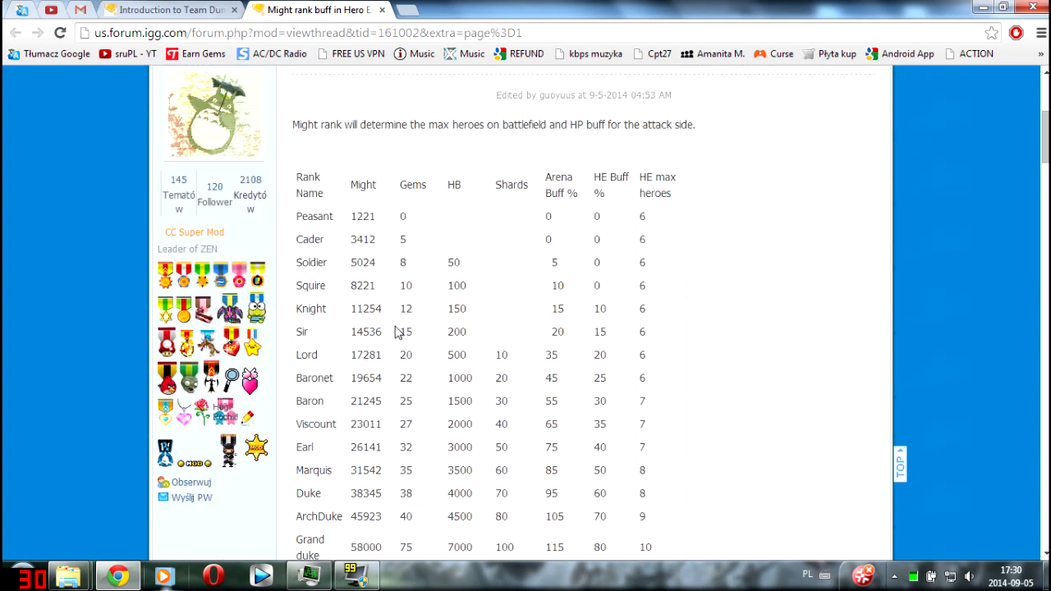
scroll("down", 3)
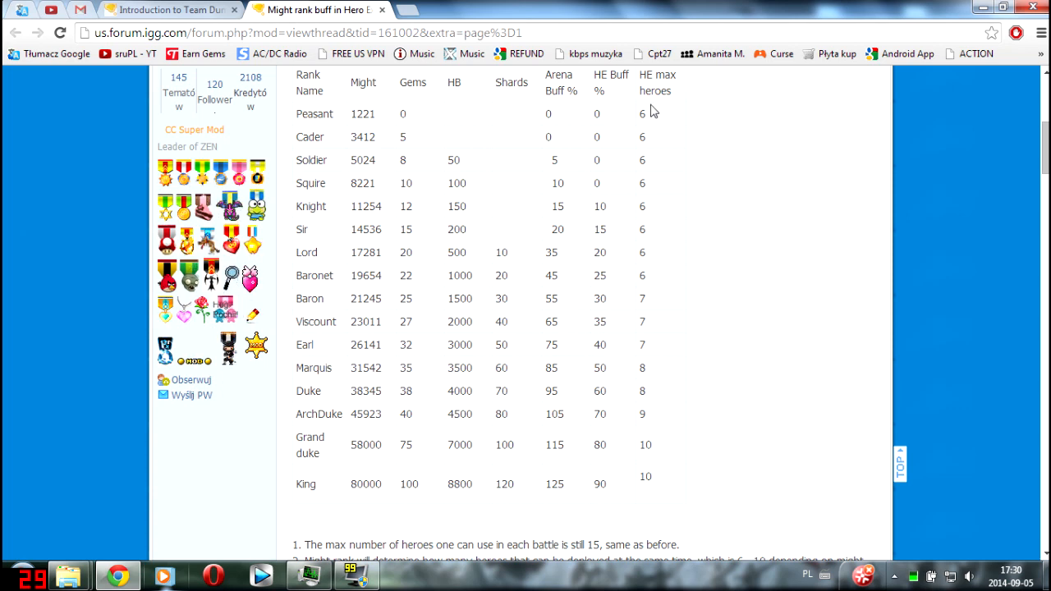
mouse_move(577, 439)
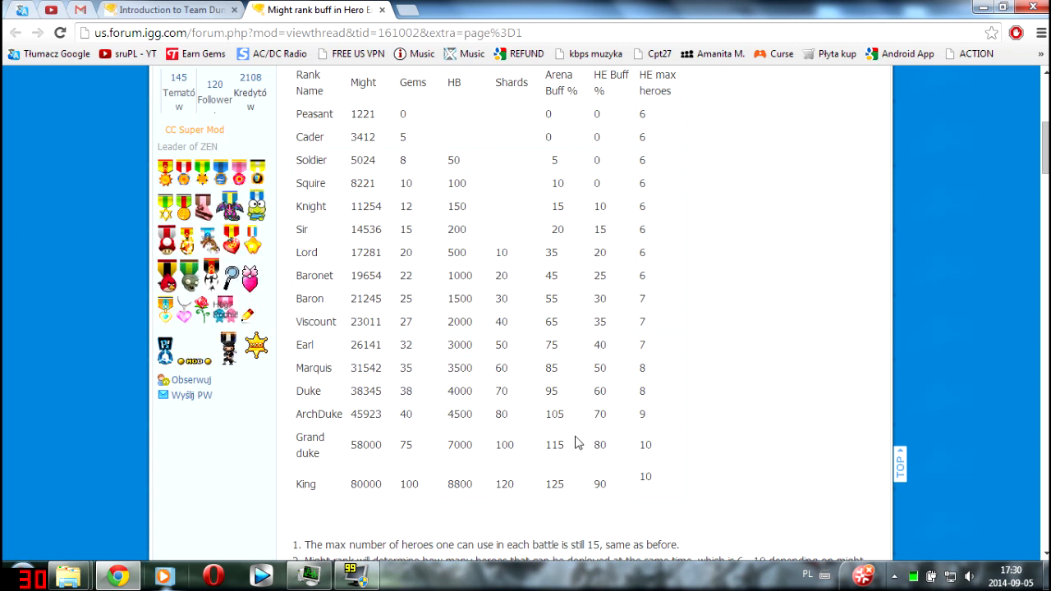
mouse_move(623, 486)
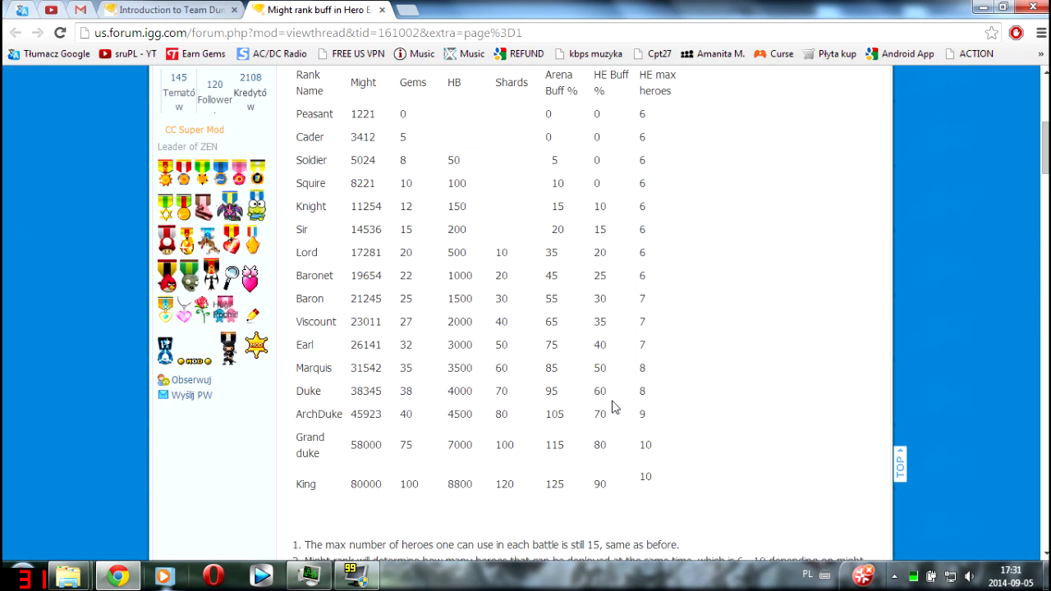
scroll("down", 3)
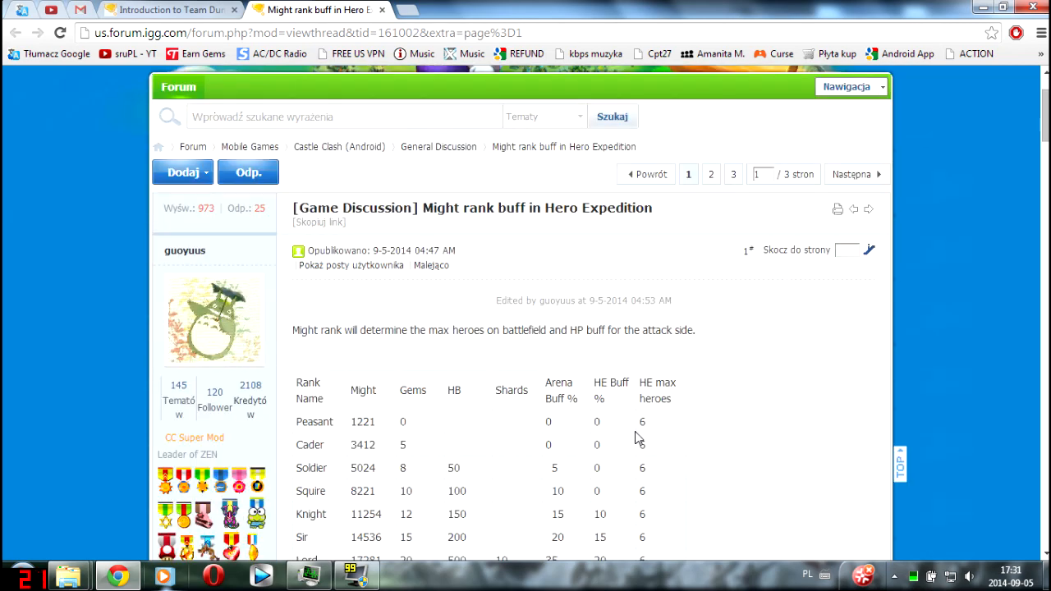
scroll("down", 3)
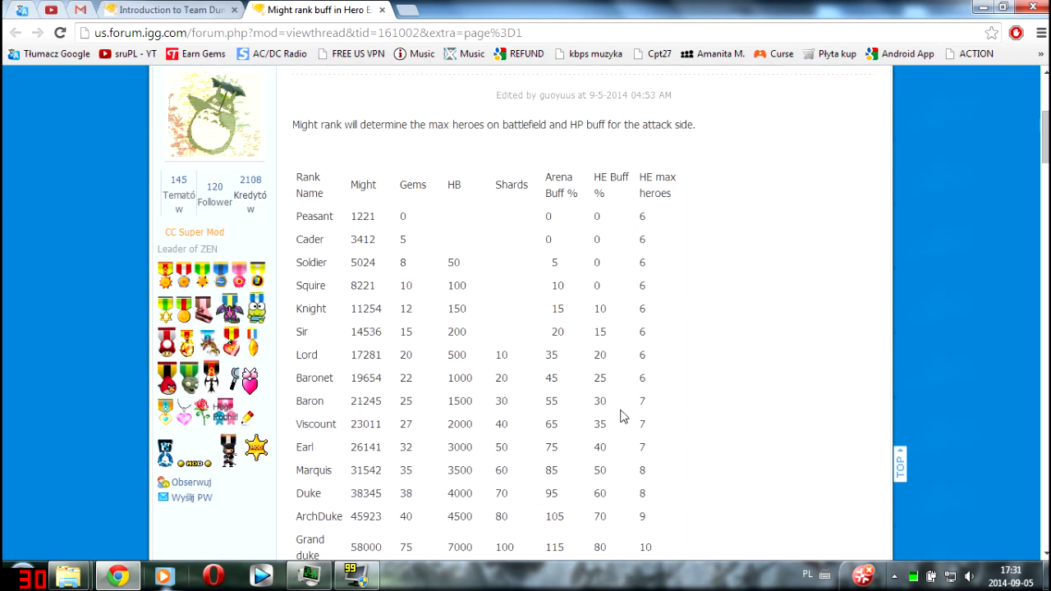
scroll("down", 3)
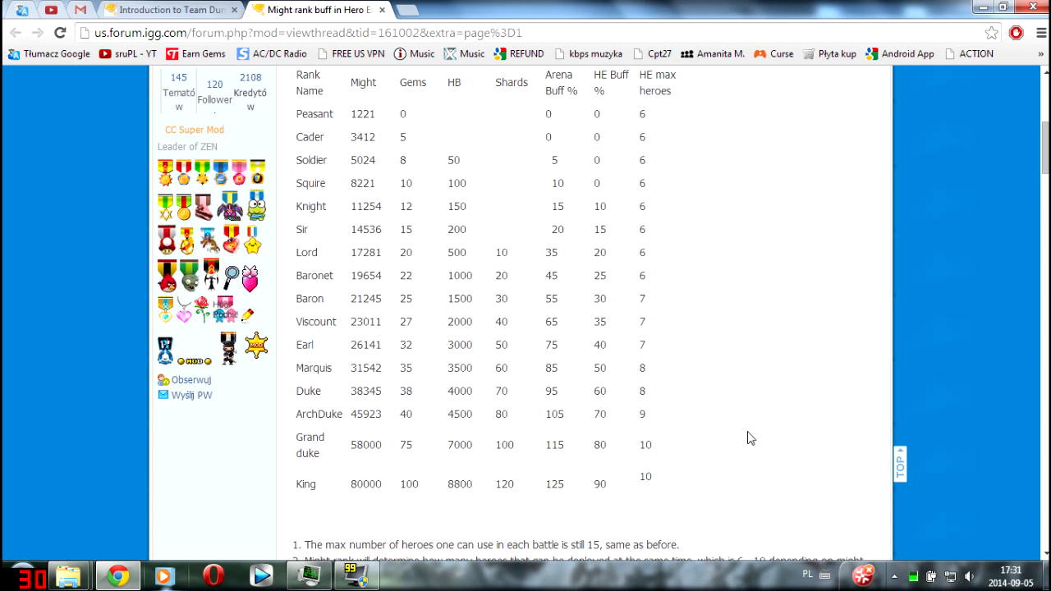
mouse_move(731, 440)
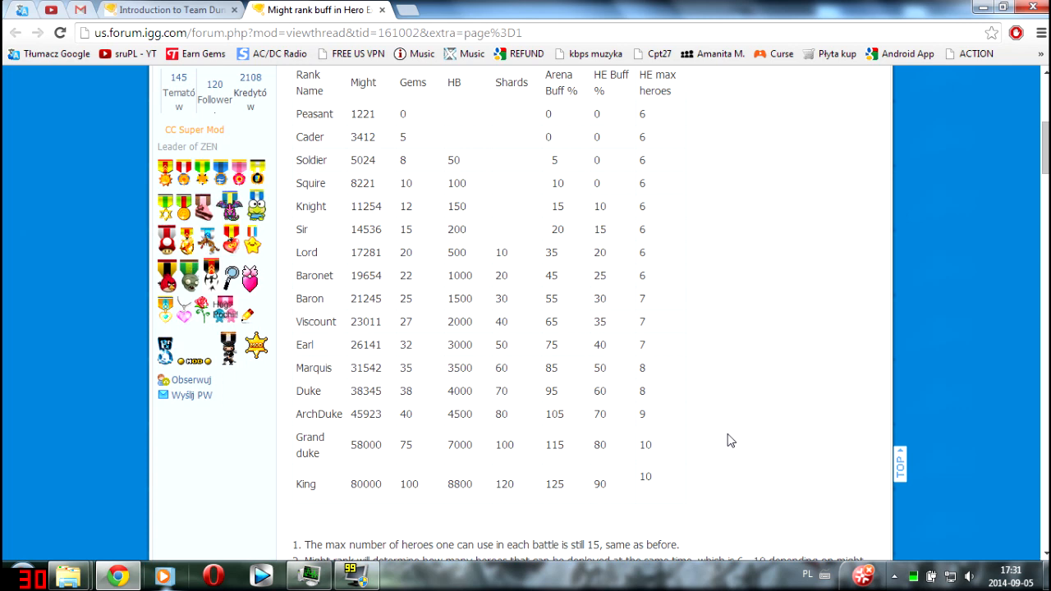